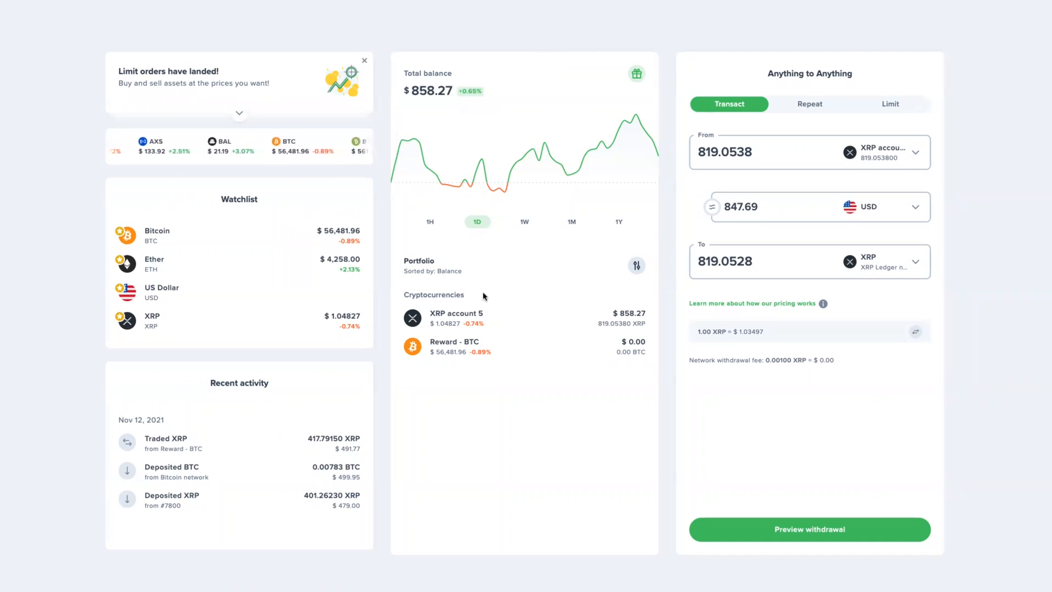
- Select XRP account 5 from the portfolio as the account to send from
{"action": "left_click", "coordinate": [455, 312]}
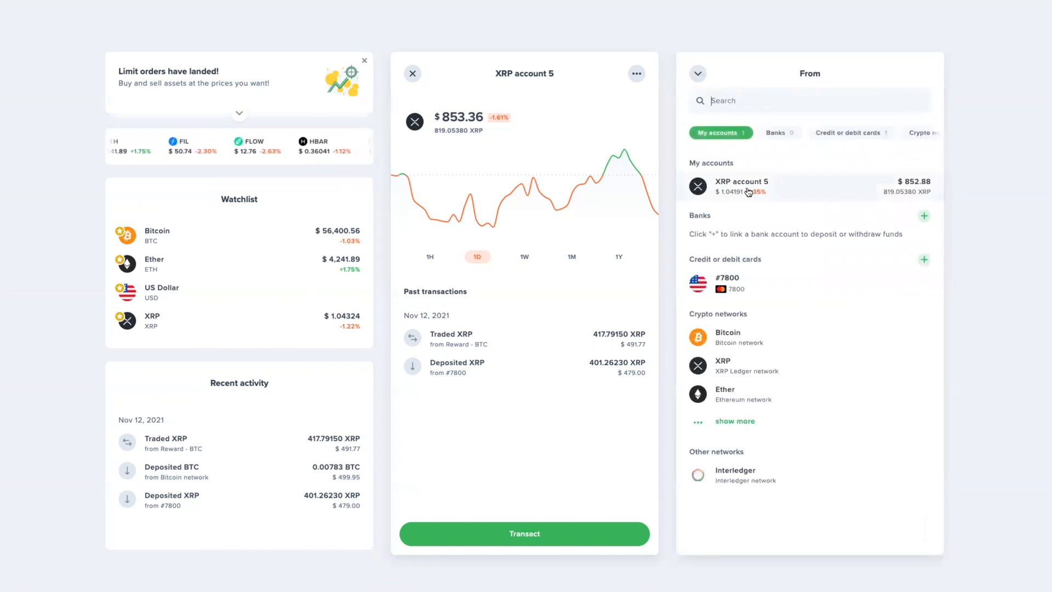
- Choose XRP account 5 as the source and fill in the full 819.0538 XRP balance
{"action": "left_click", "coordinate": [741, 186]}
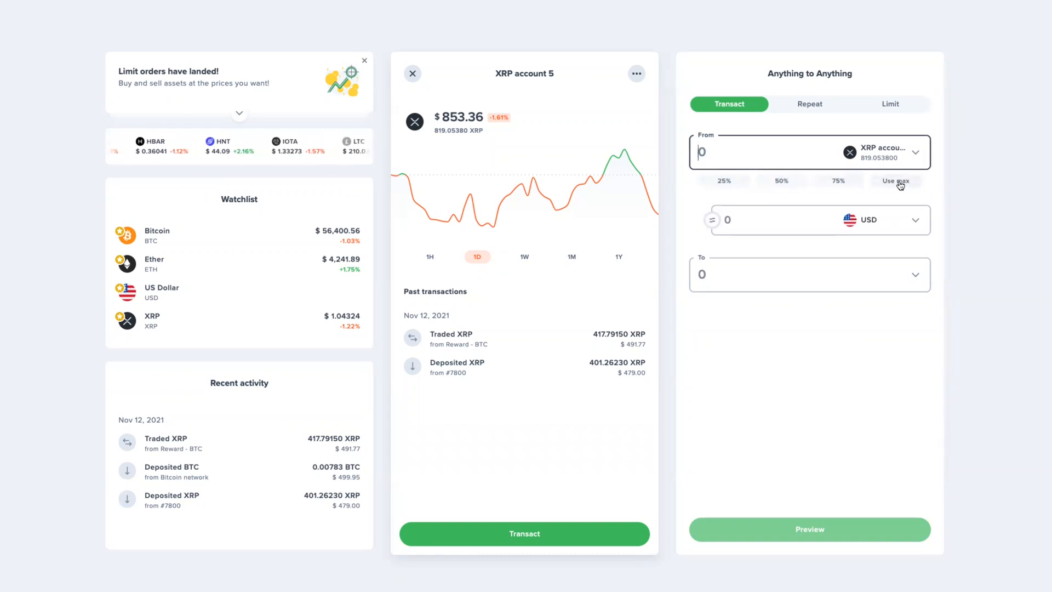
{"action": "left_click", "coordinate": [895, 180]}
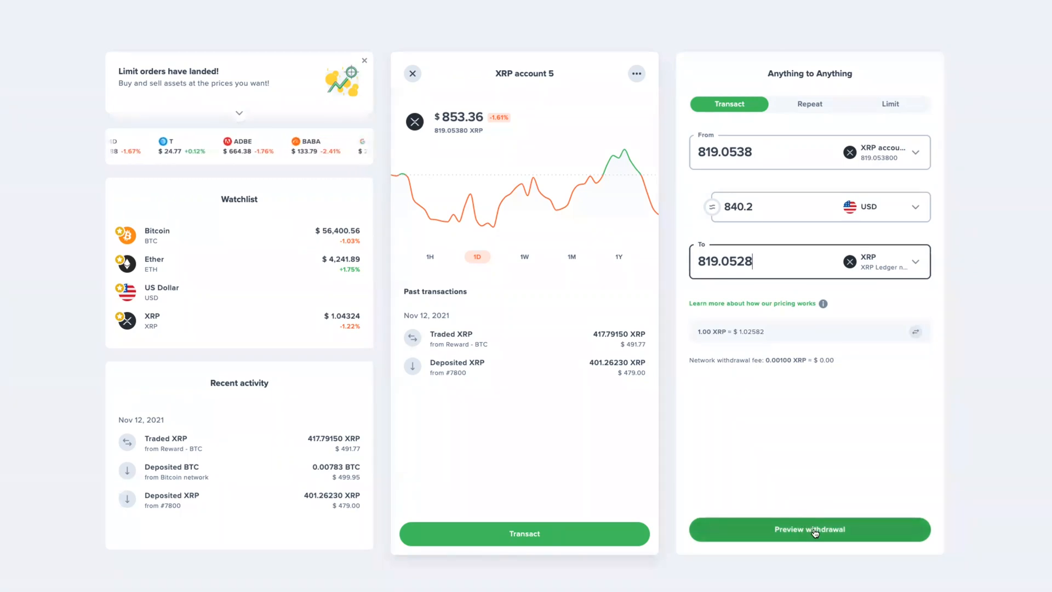
- Proceed to the Withdraw XRP to XRP wallet form awaiting Nexo's address and tag
{"action": "left_click", "coordinate": [808, 528]}
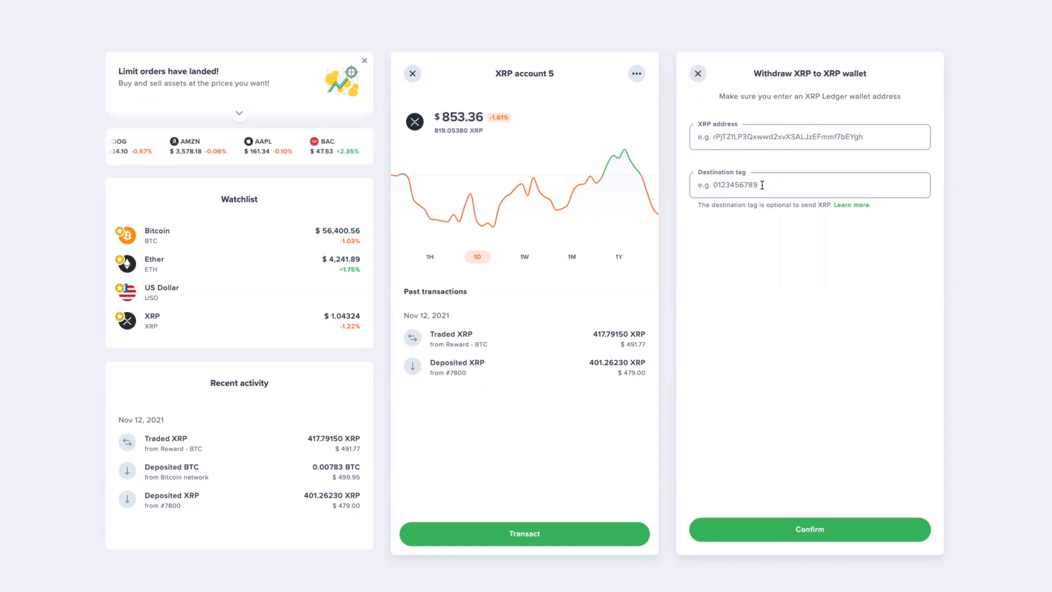
{"action": "scroll", "scroll_direction": "left", "scroll_amount": 3}
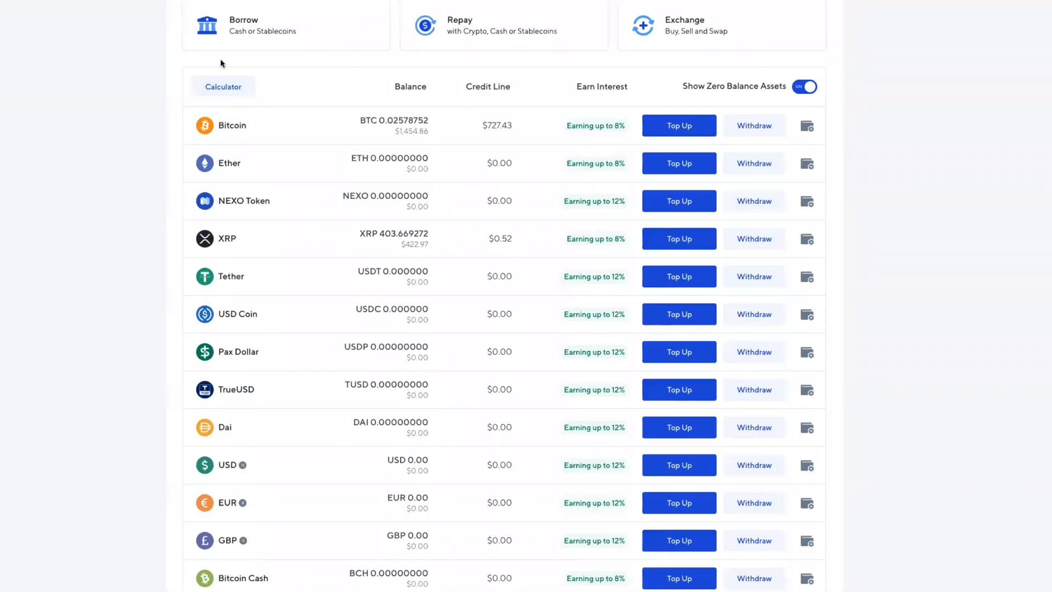
{"action": "mouse_move", "coordinate": [223, 246]}
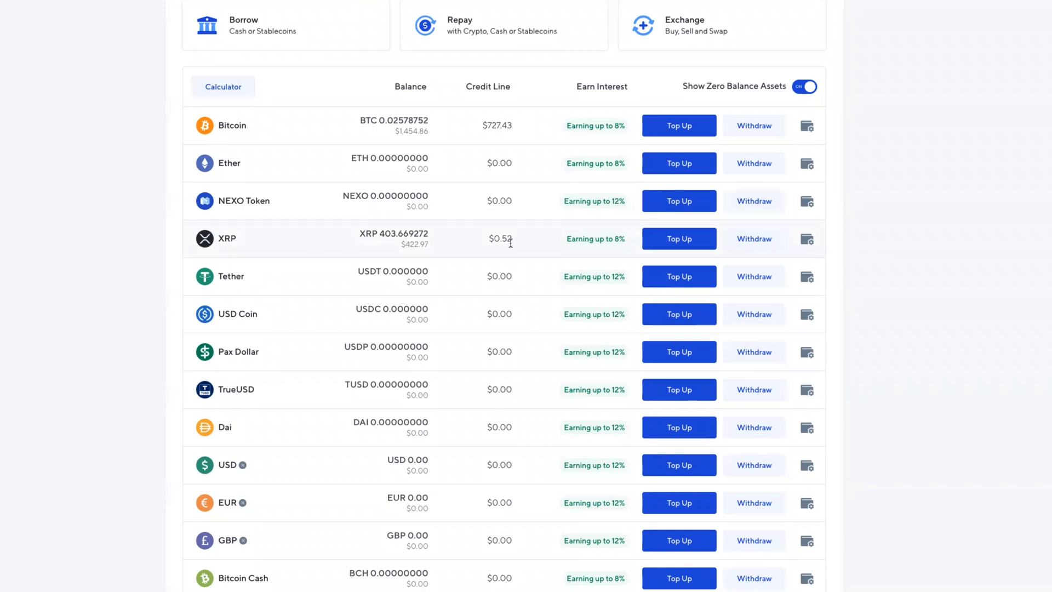
{"action": "mouse_move", "coordinate": [678, 238]}
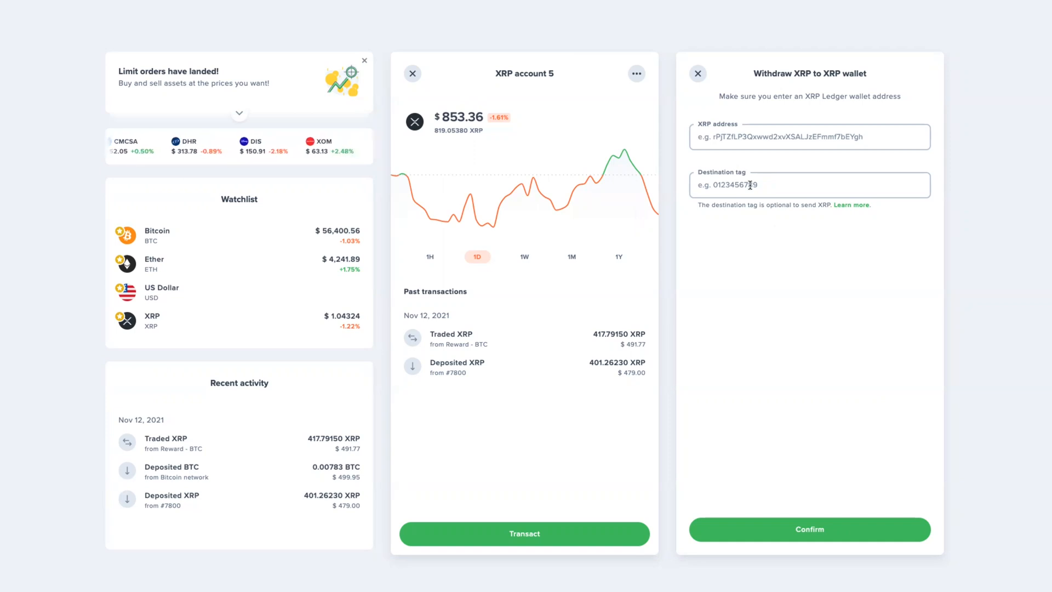
{"action": "scroll", "scroll_direction": "left", "scroll_amount": 3}
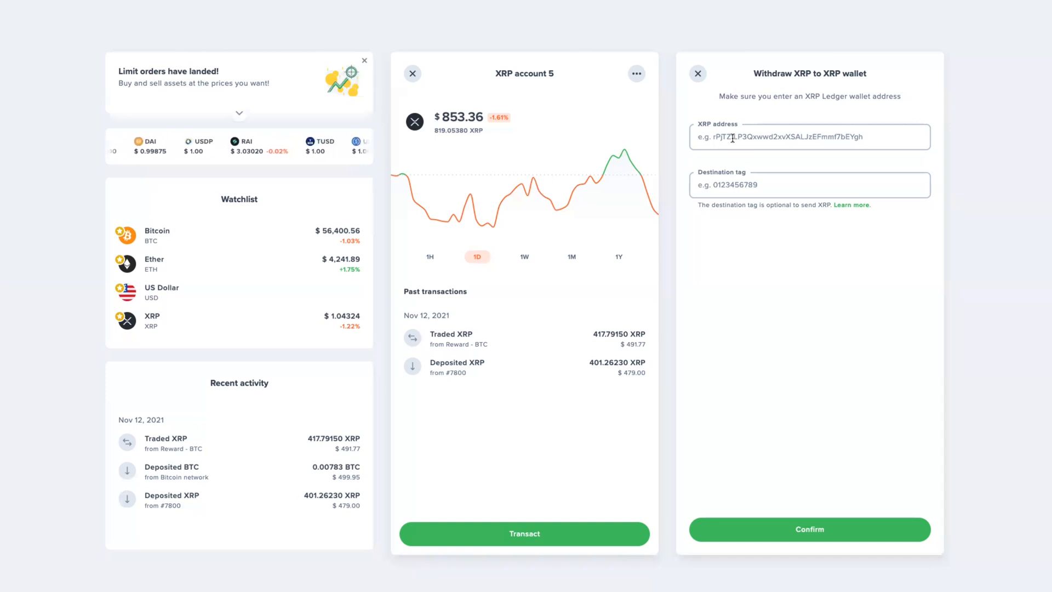
{"action": "scroll", "scroll_direction": "left", "scroll_amount": 3}
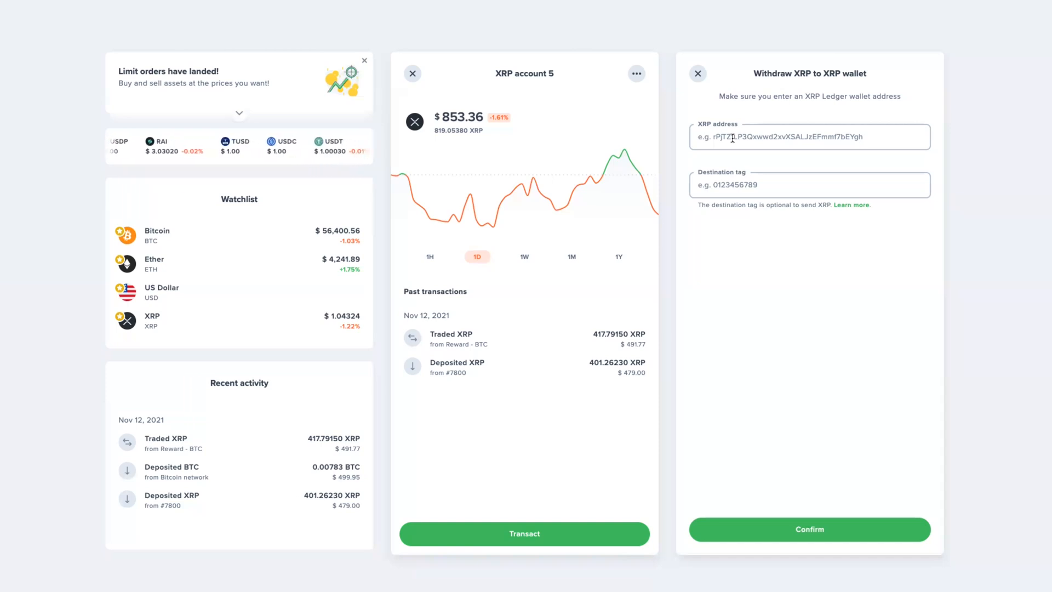